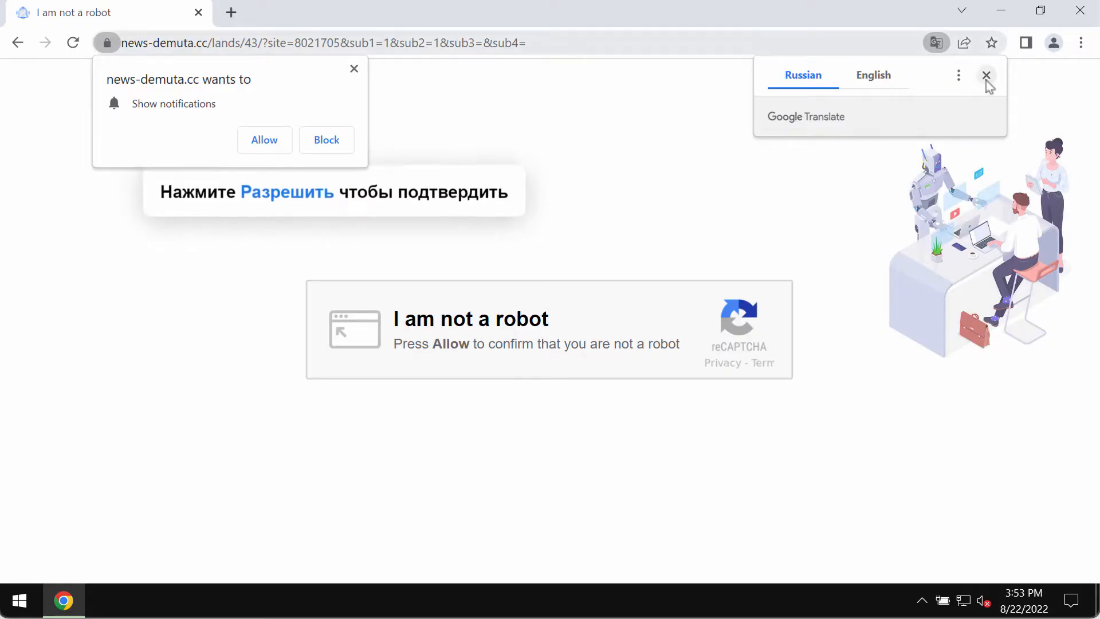
- Dismiss the translation offer and allow news-demuta.cc to show notifications
left_click(987, 75)
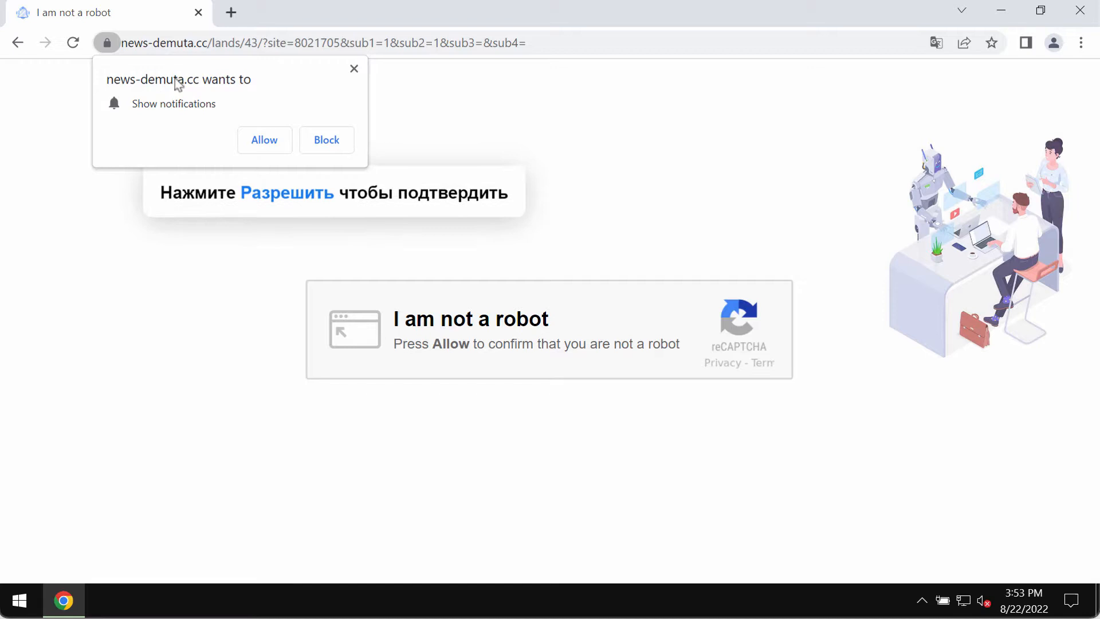
mouse_move(202, 90)
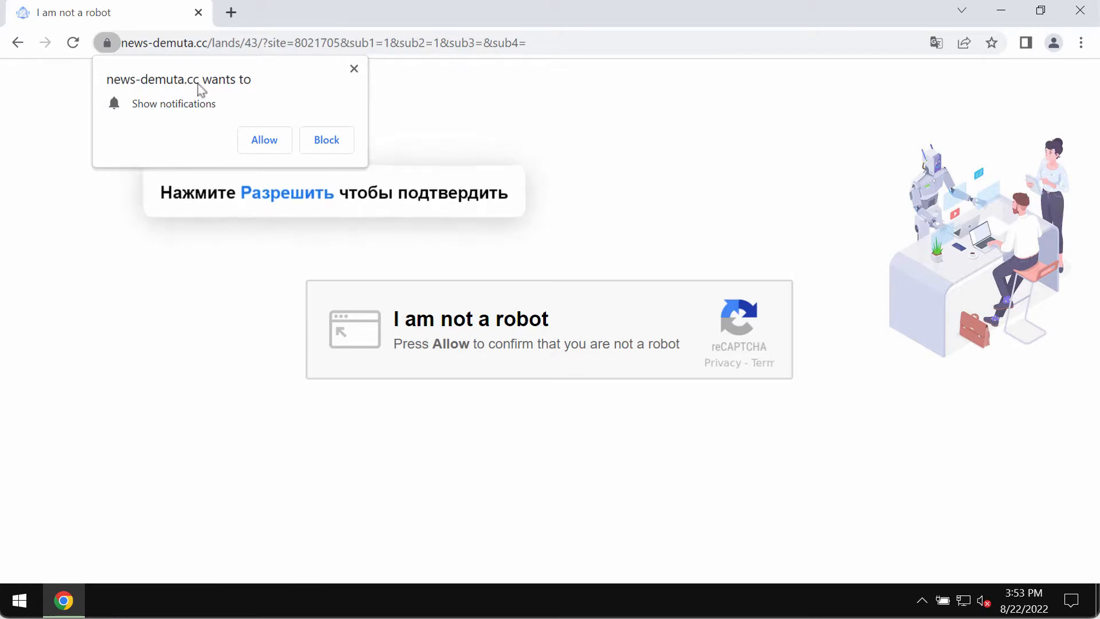
mouse_move(375, 65)
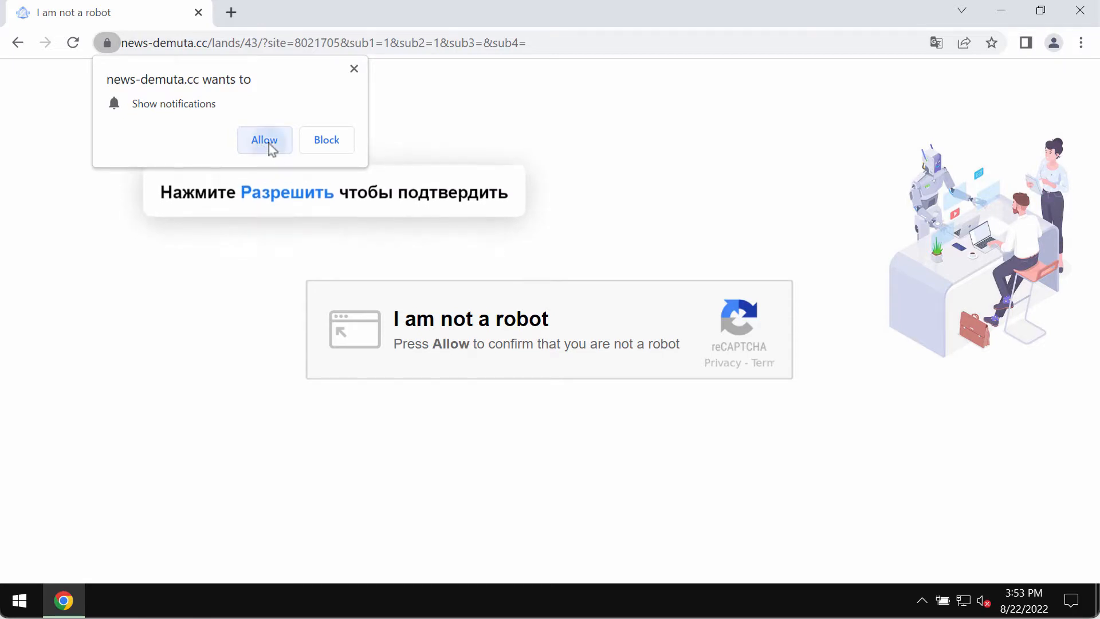
left_click(265, 140)
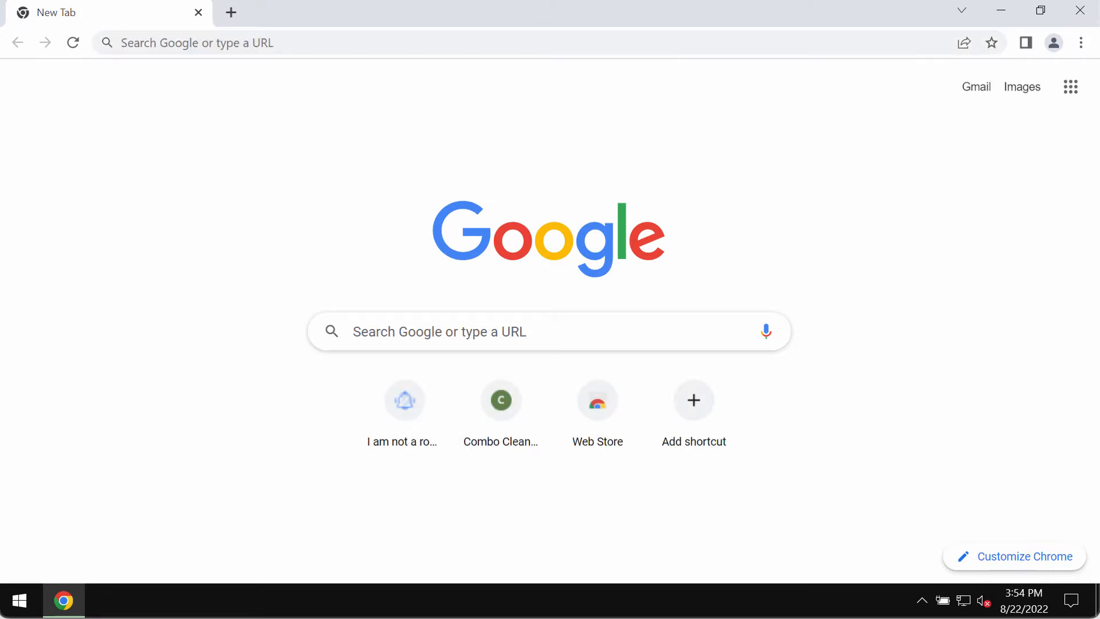
mouse_move(772, 22)
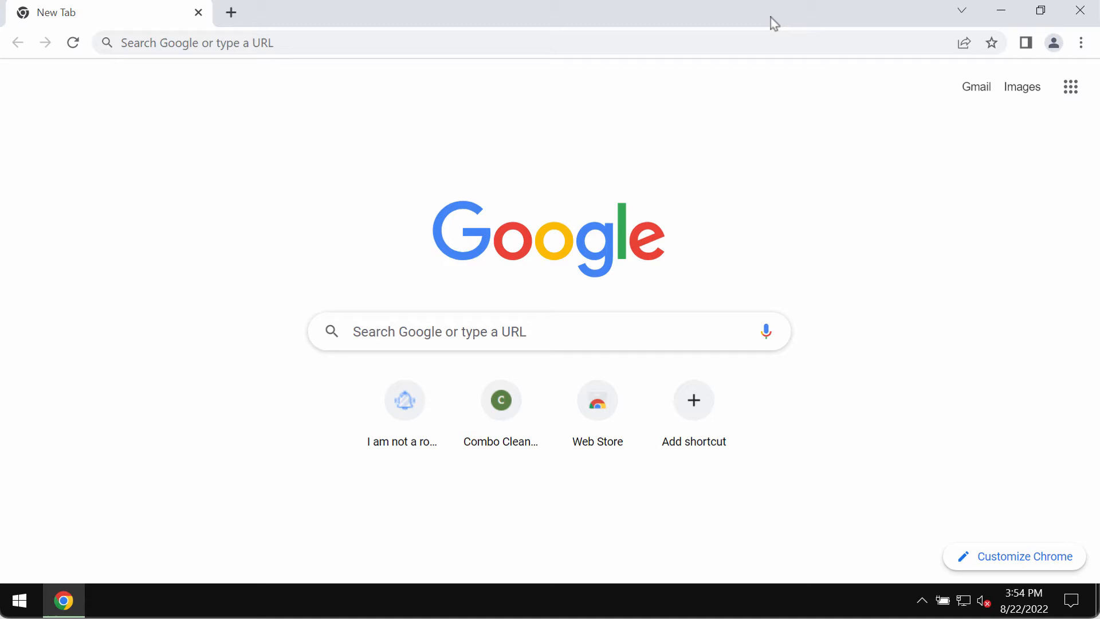
mouse_move(777, 19)
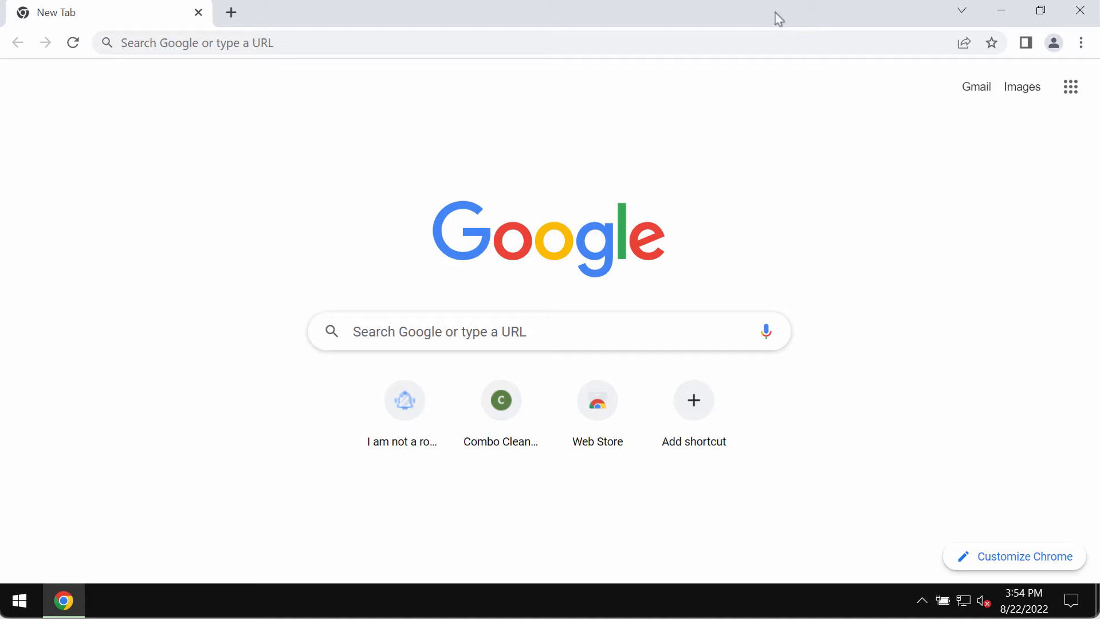
mouse_move(776, 22)
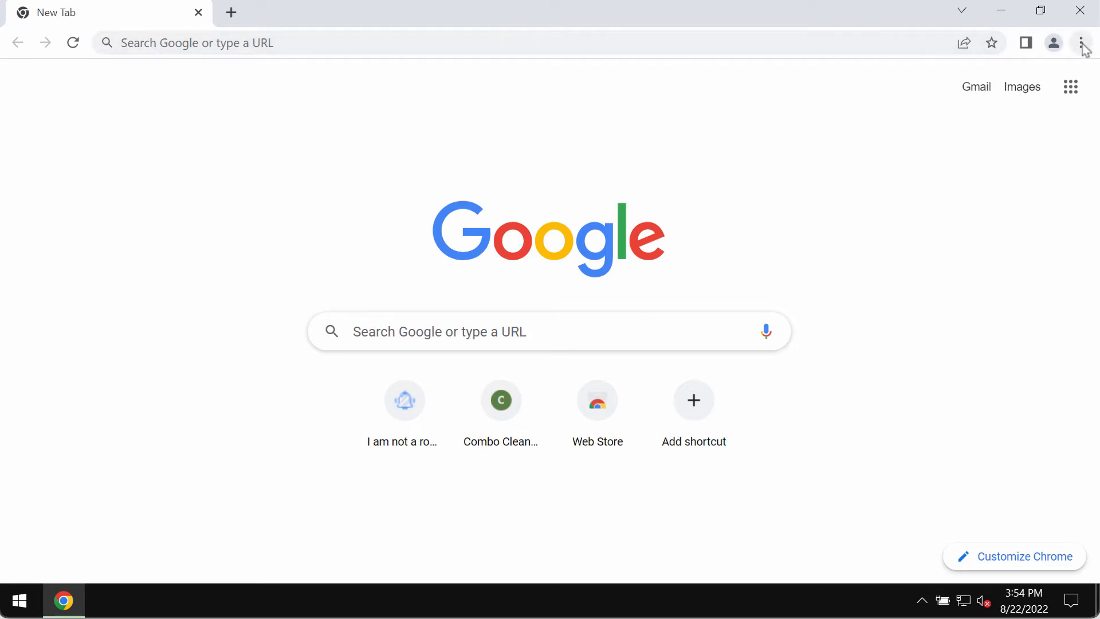
- Open the Chrome three-dot menu to reach Settings and Privacy and security
left_click(1083, 43)
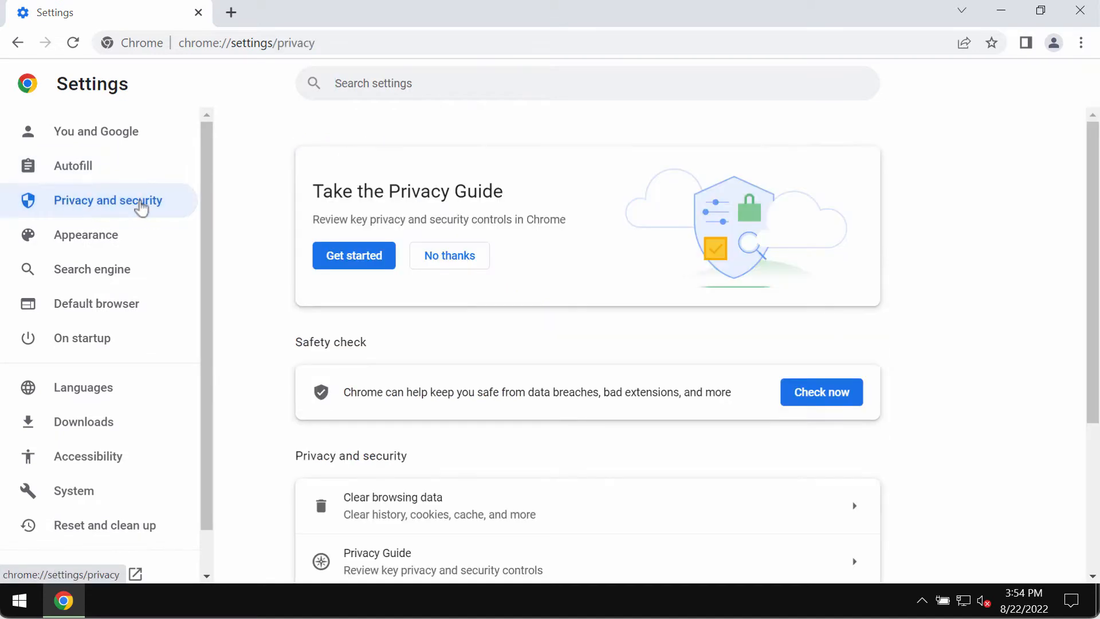
- Open Site Settings and scroll to the sites allowed to send notifications
scroll("down", 3)
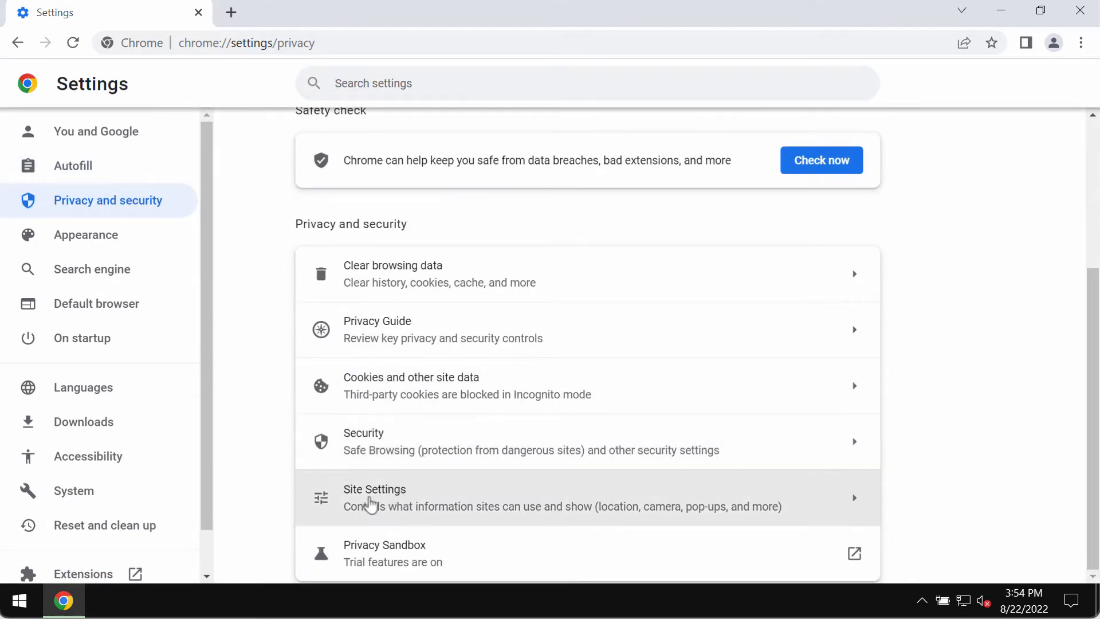
left_click(375, 497)
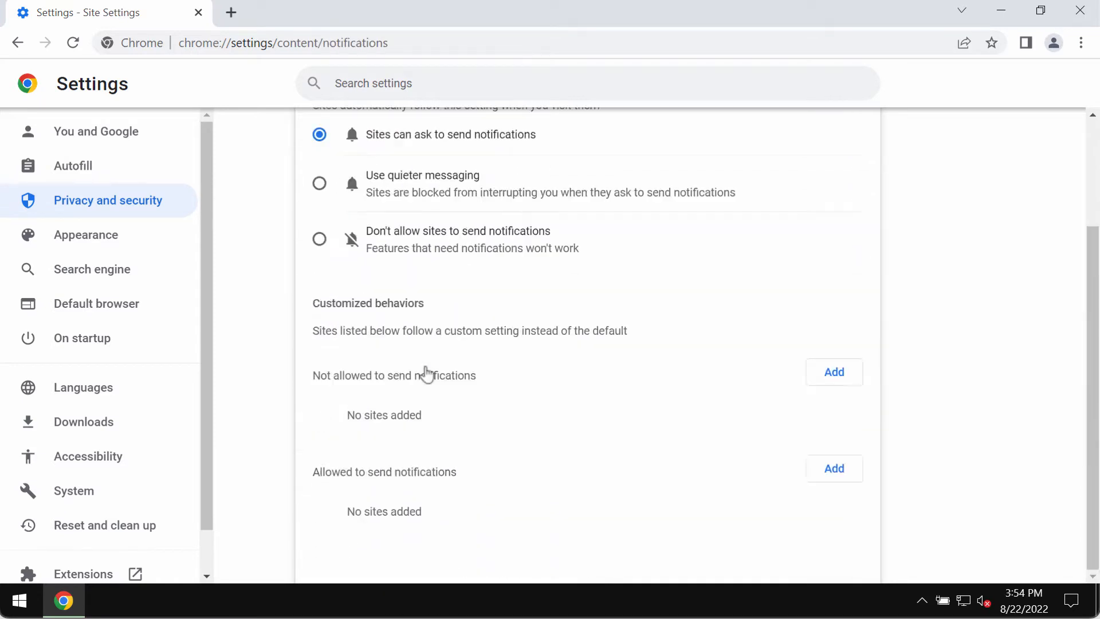
scroll("down", 3)
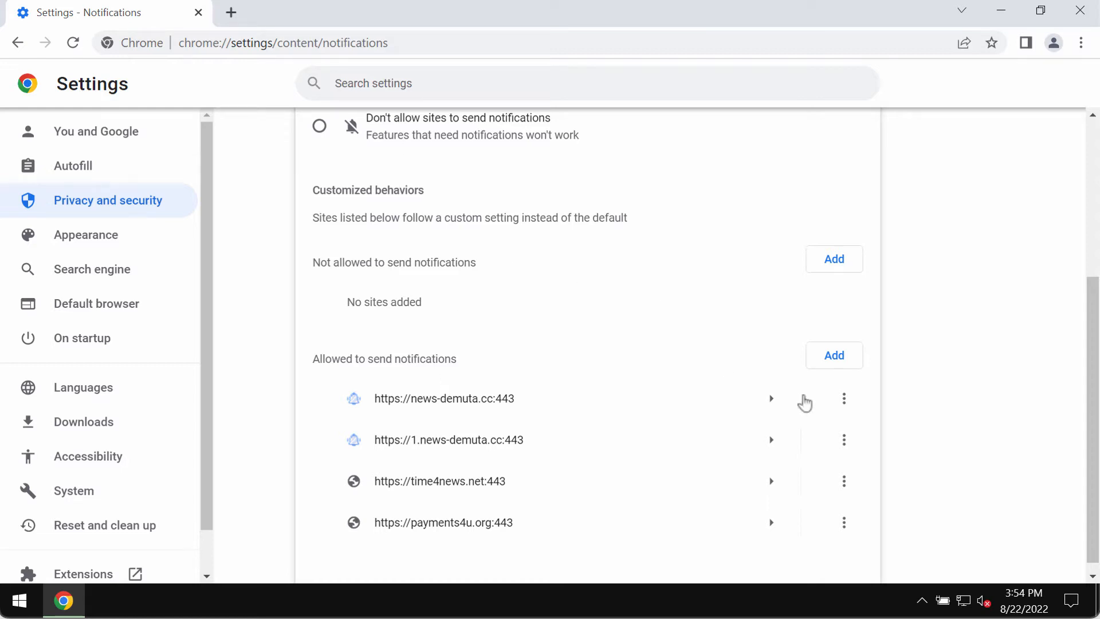
- Remove news-demuta.cc, 1.news-demuta.cc and payments4u.org from allowed notification sites
left_click(844, 400)
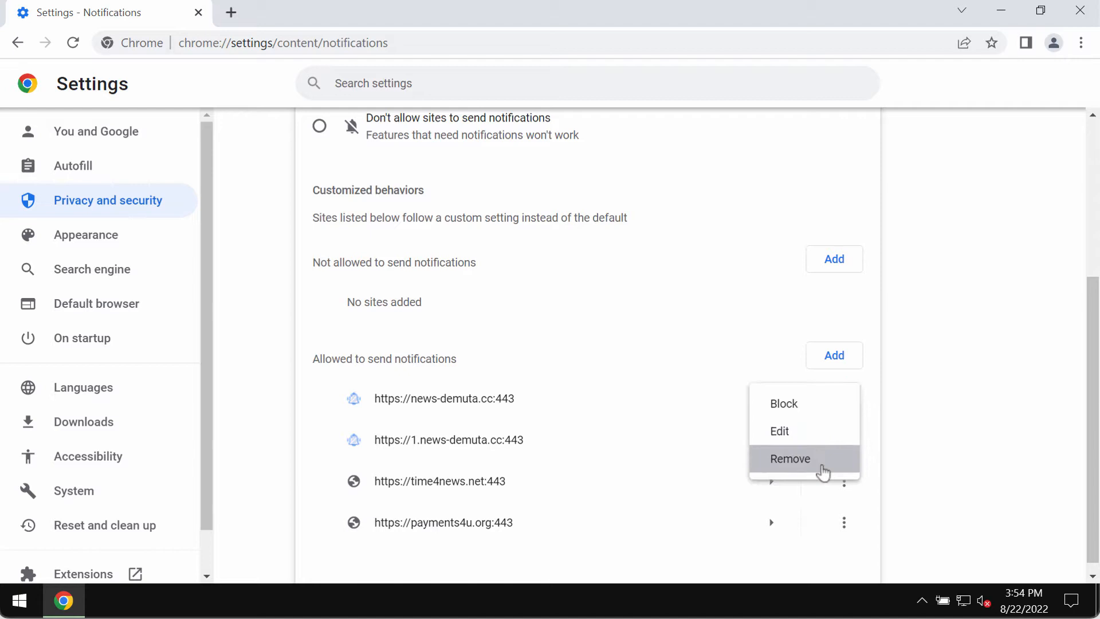
left_click(789, 459)
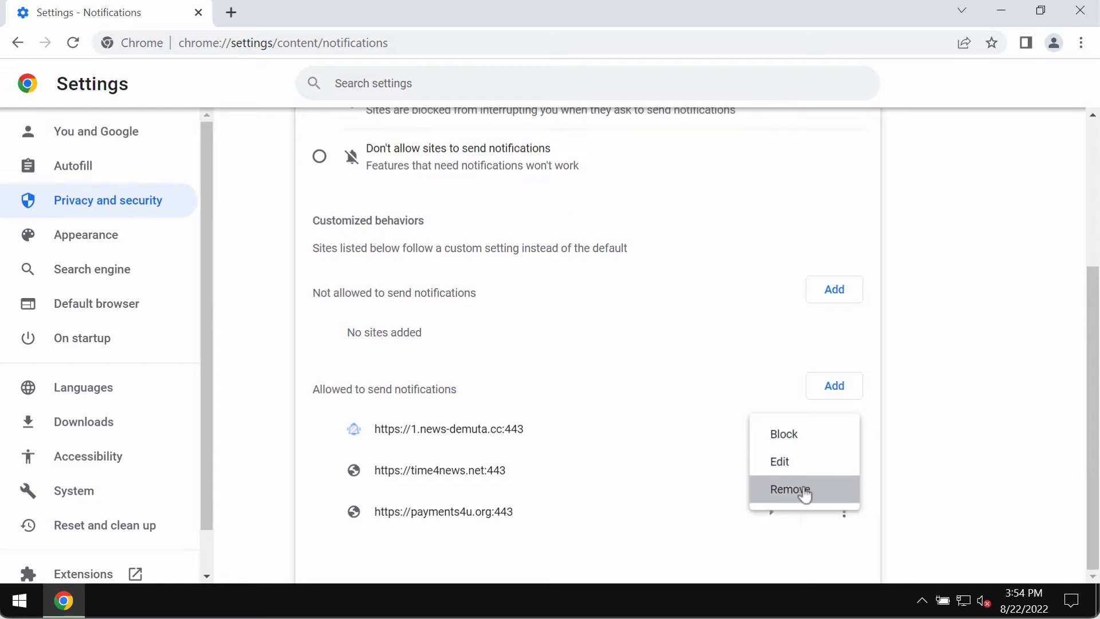
left_click(789, 489)
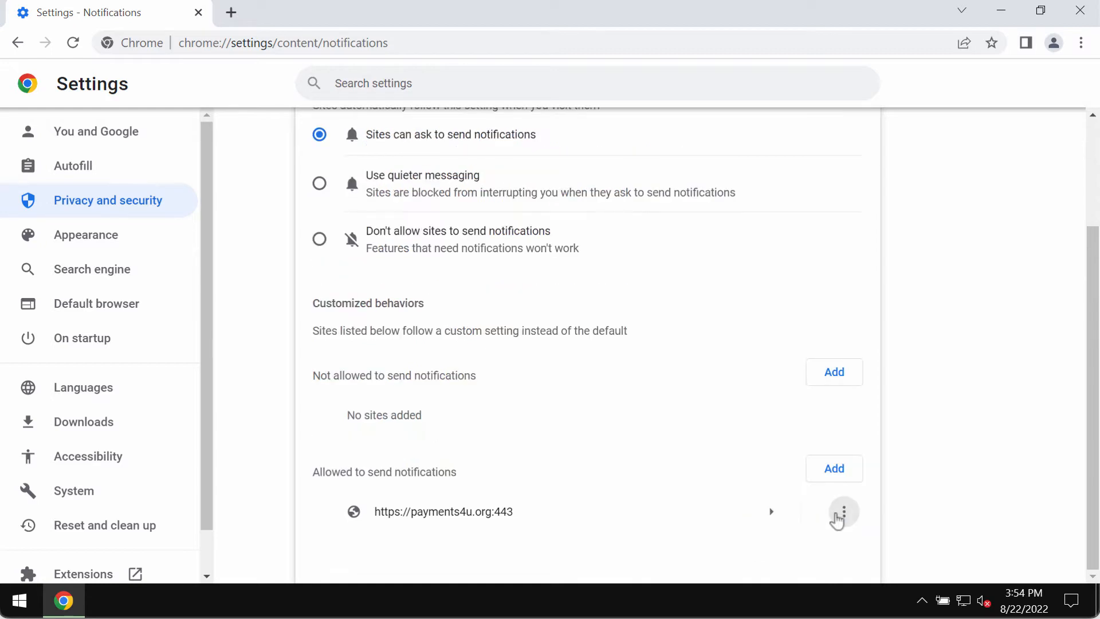
left_click(843, 511)
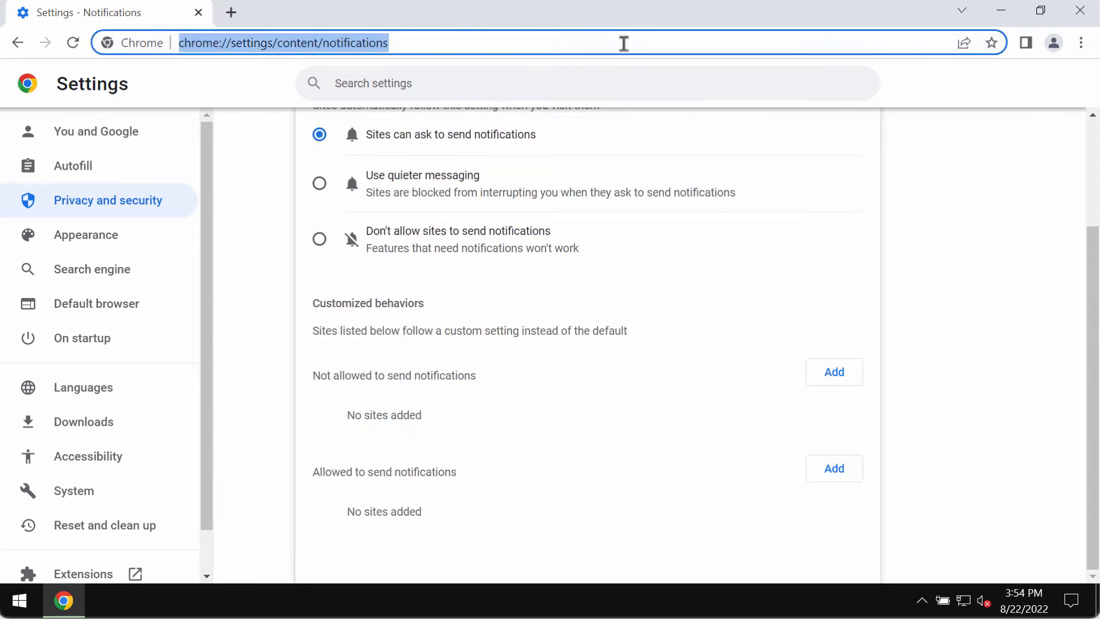
- Go to combocleaner.com to download and install Combo Cleaner, then close Chrome
type("combocleaner.com")
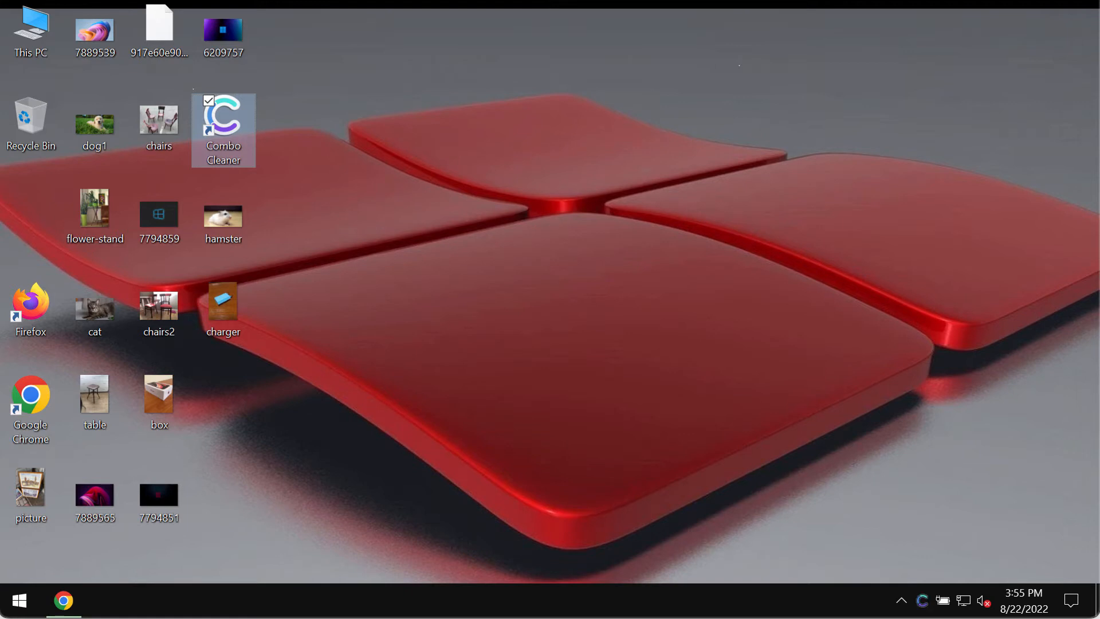
- Launch Combo Cleaner from its desktop shortcut
double_click(223, 115)
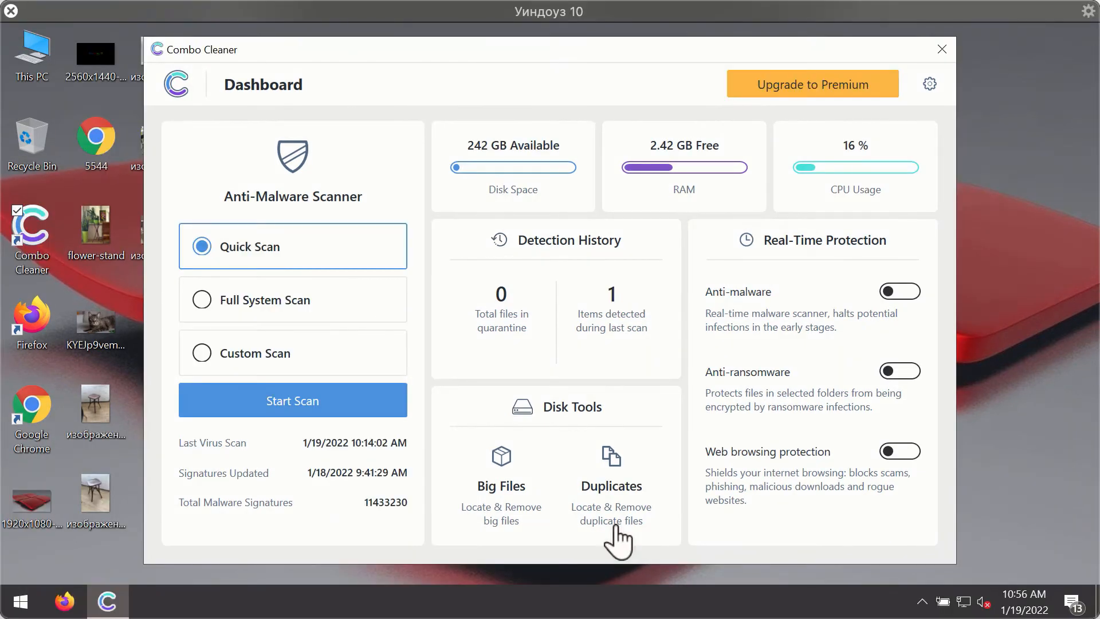
mouse_move(671, 410)
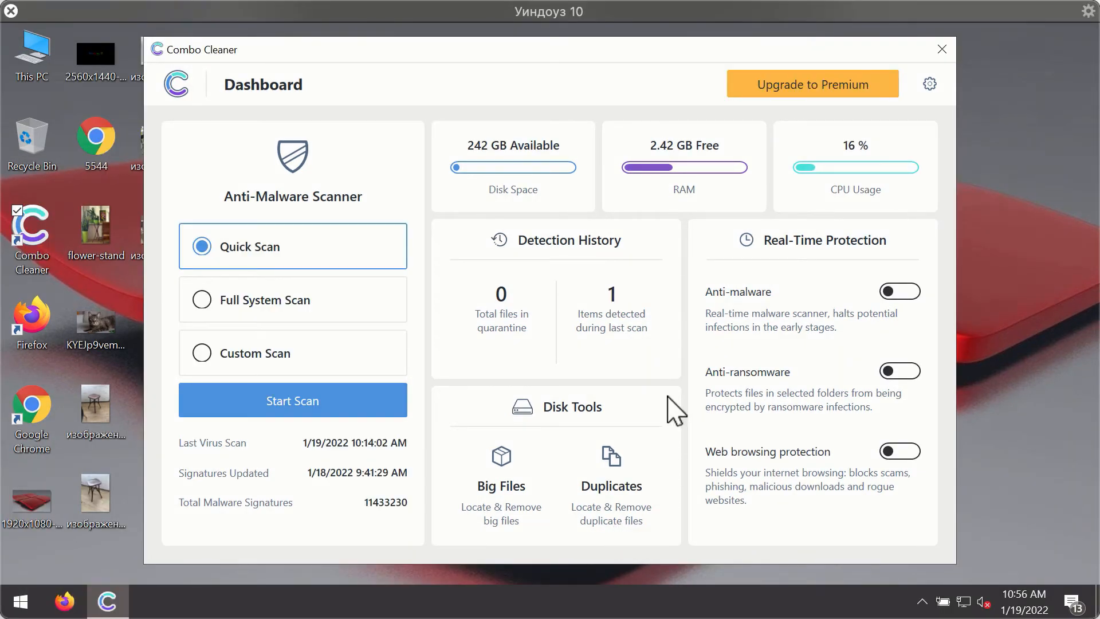
mouse_move(698, 211)
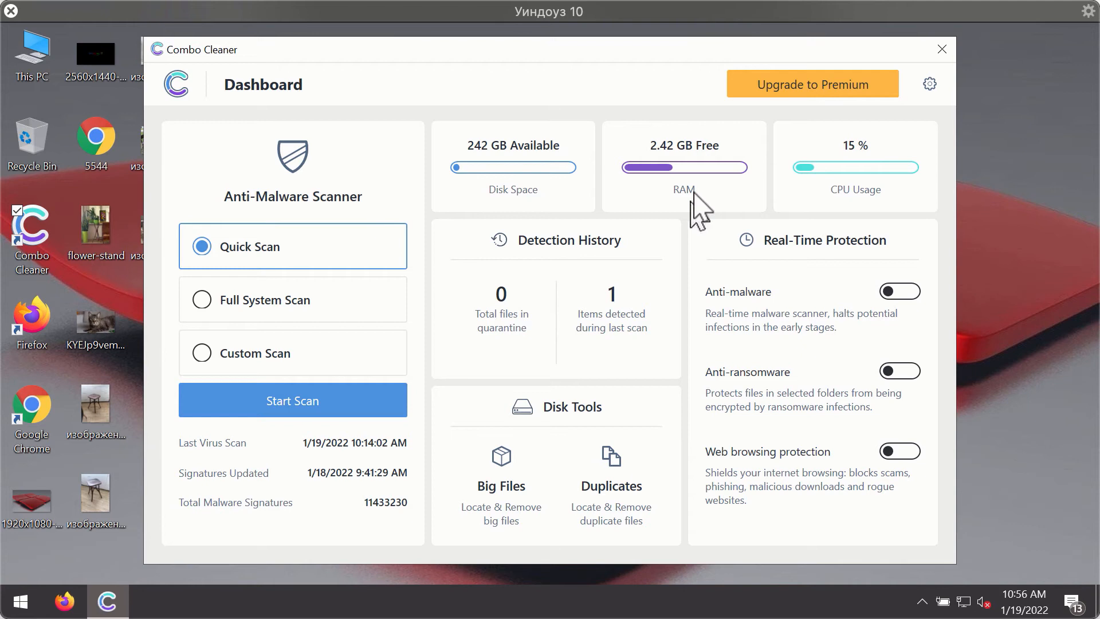
mouse_move(732, 209)
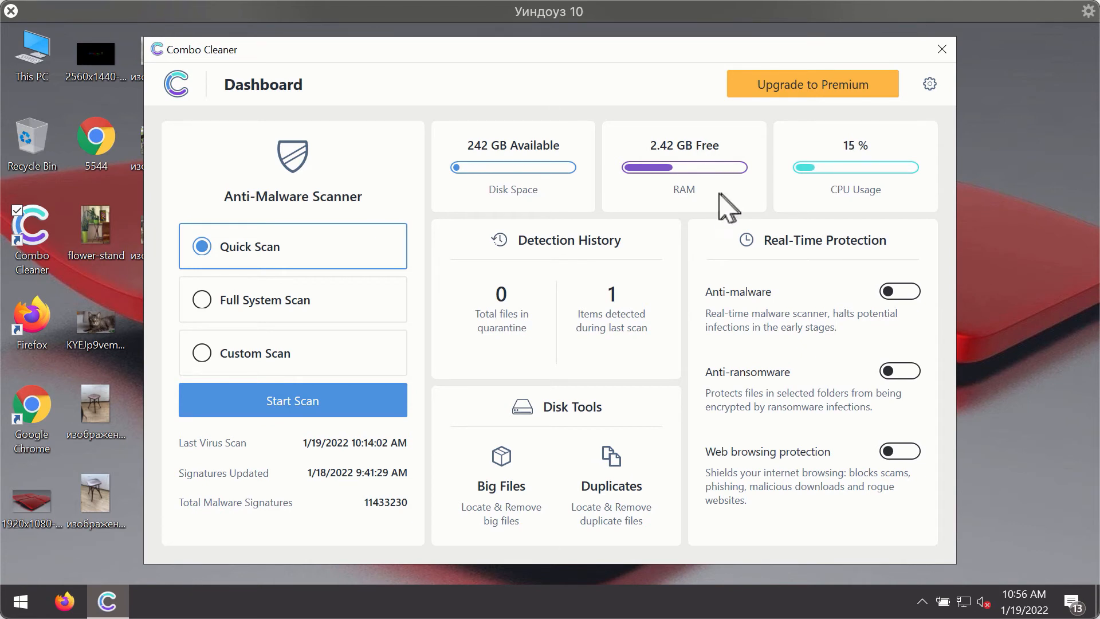
mouse_move(260, 279)
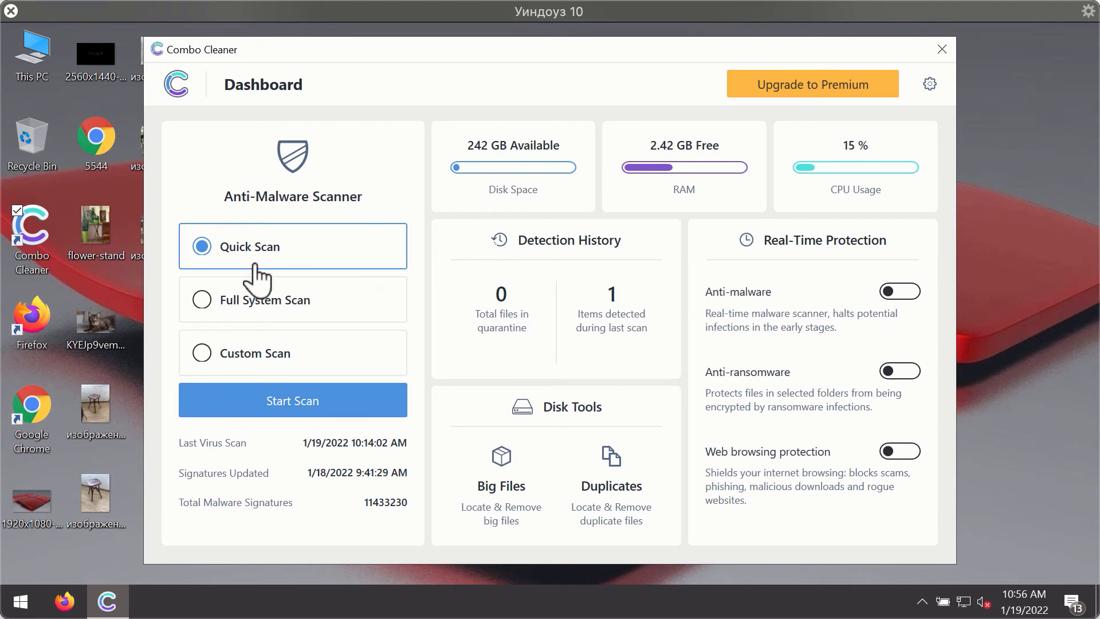
mouse_move(333, 445)
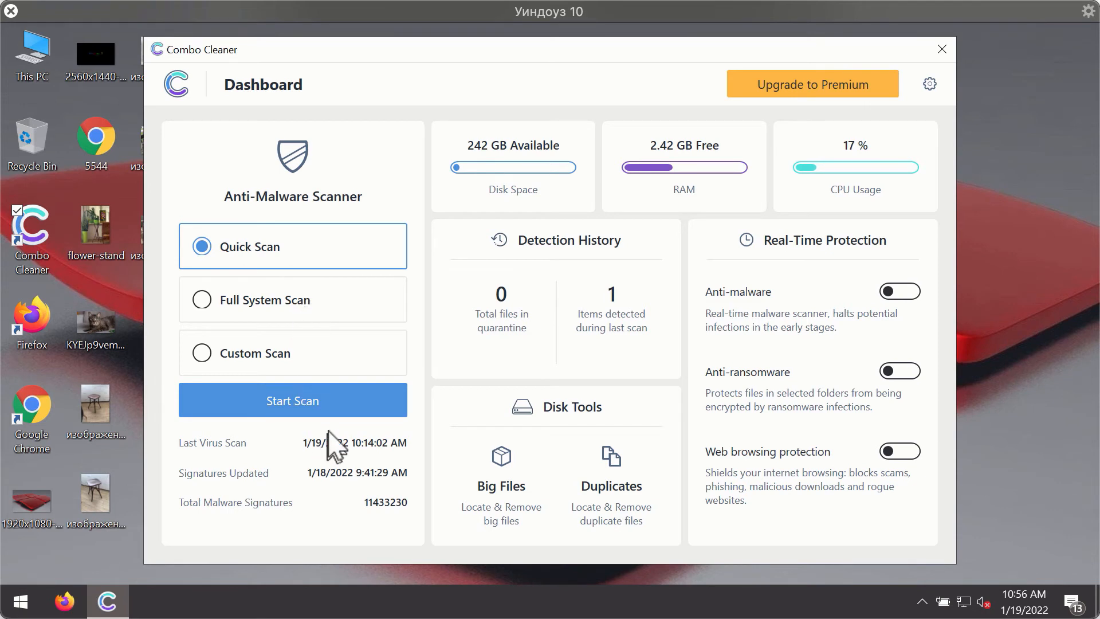
- Start a Quick Scan from the Combo Cleaner Dashboard
left_click(292, 400)
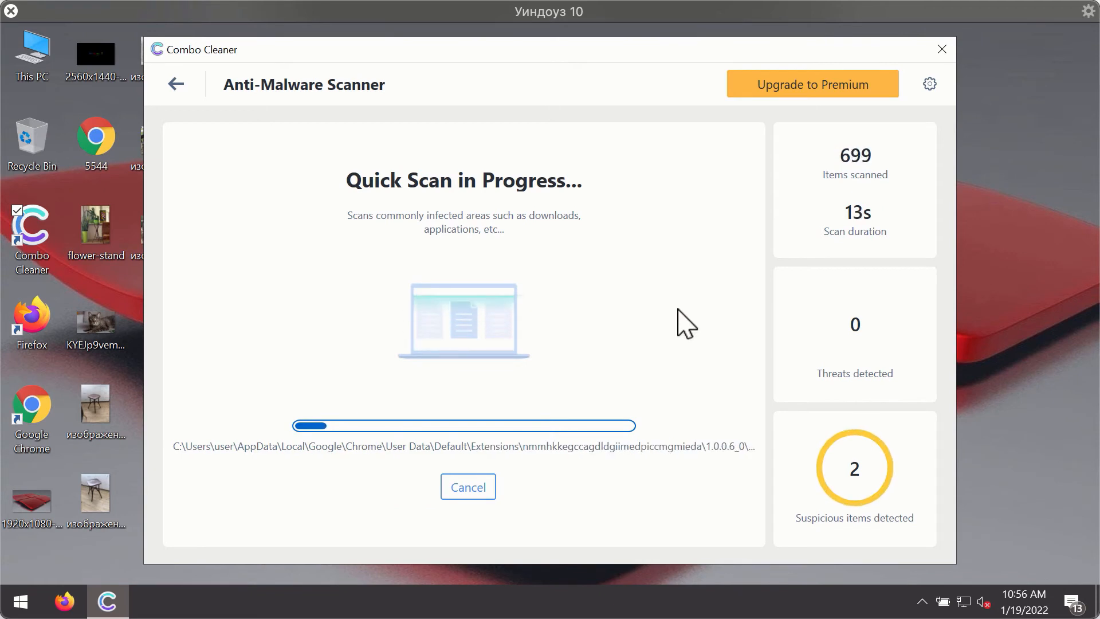
mouse_move(653, 188)
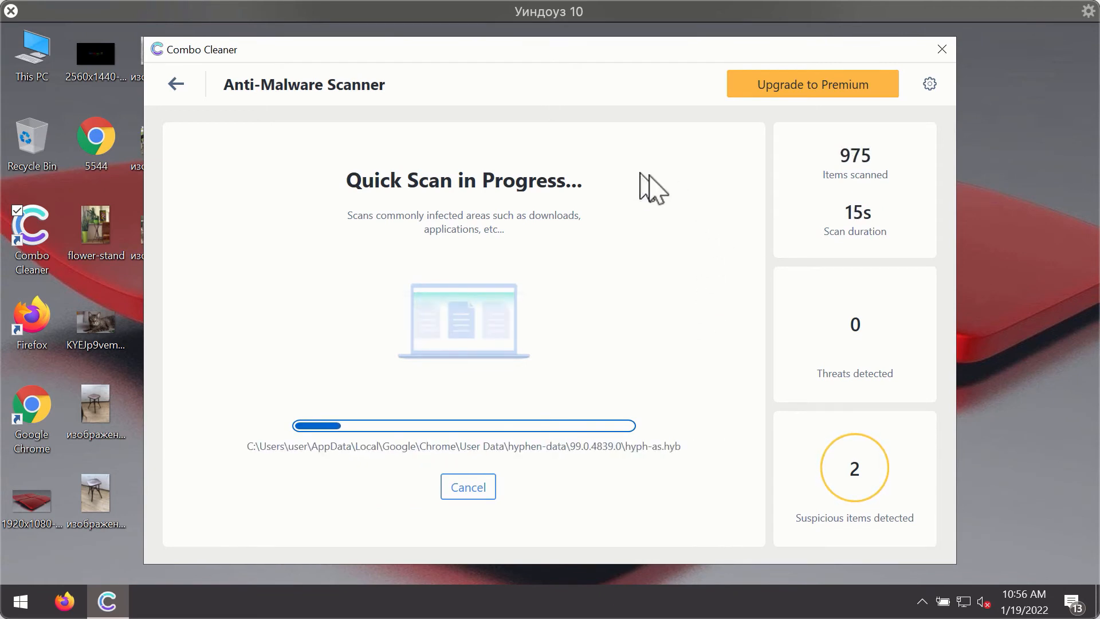
mouse_move(618, 85)
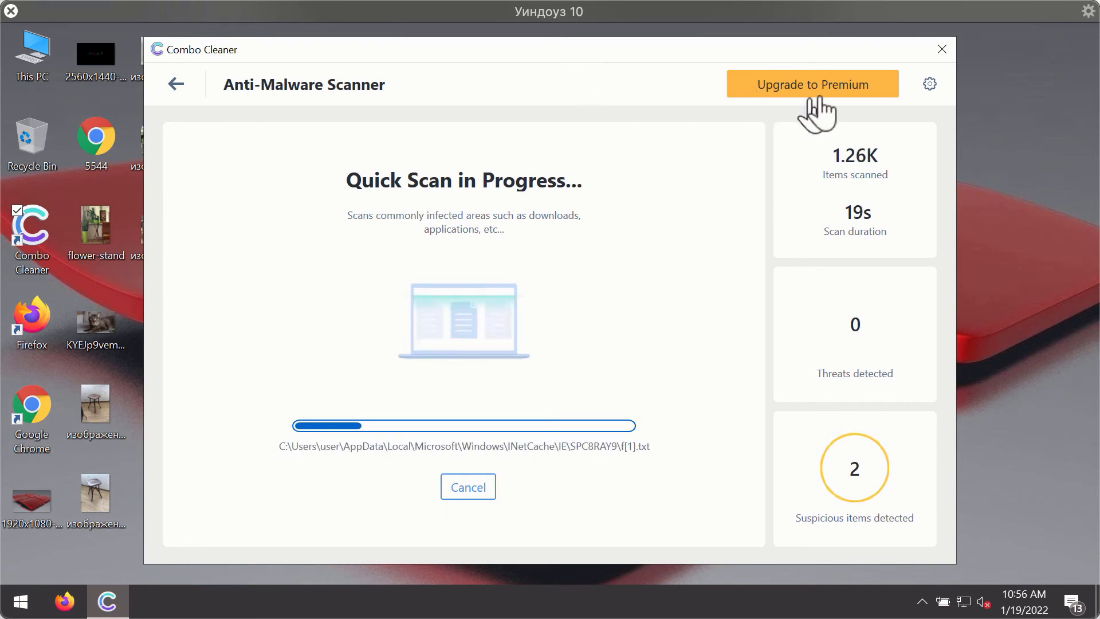
mouse_move(932, 90)
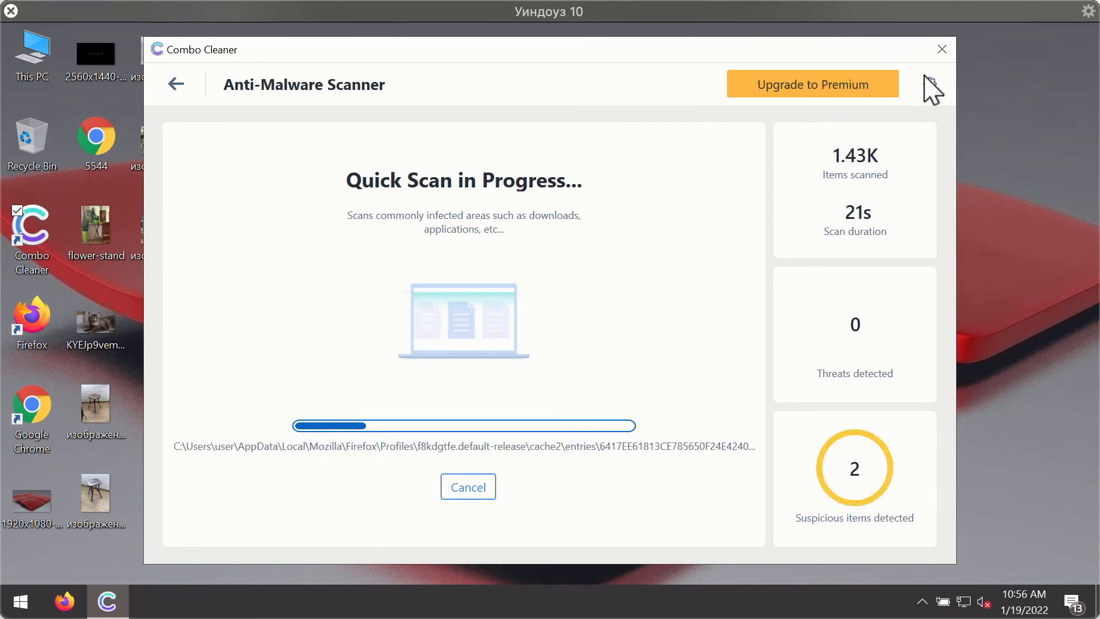
- Open Combo Cleaner's Settings via the gear icon while the scan runs
left_click(929, 84)
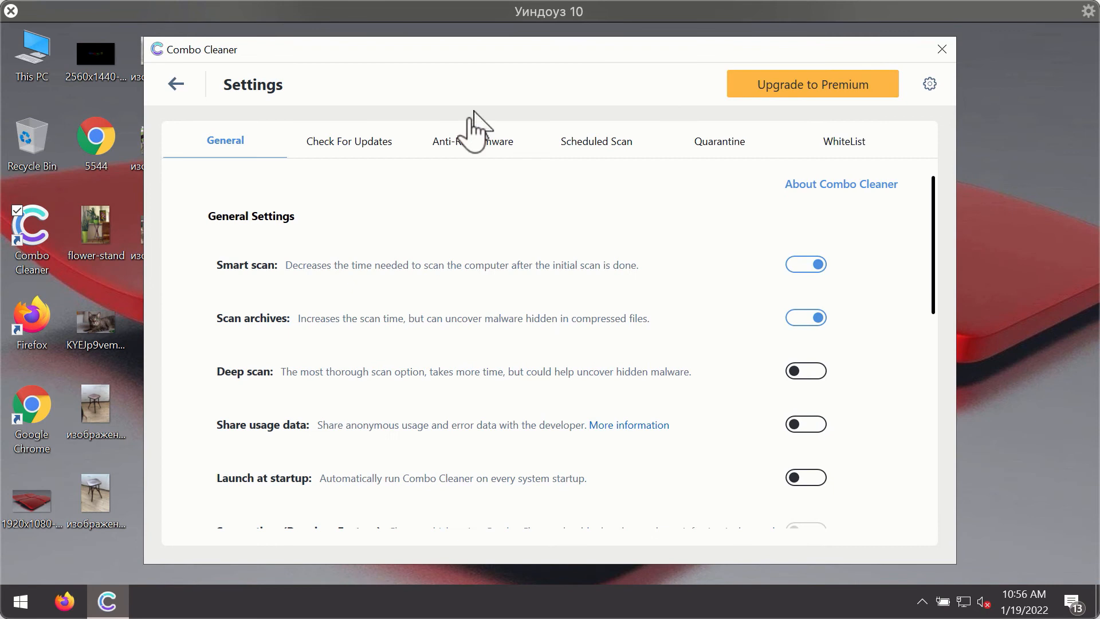
mouse_move(466, 147)
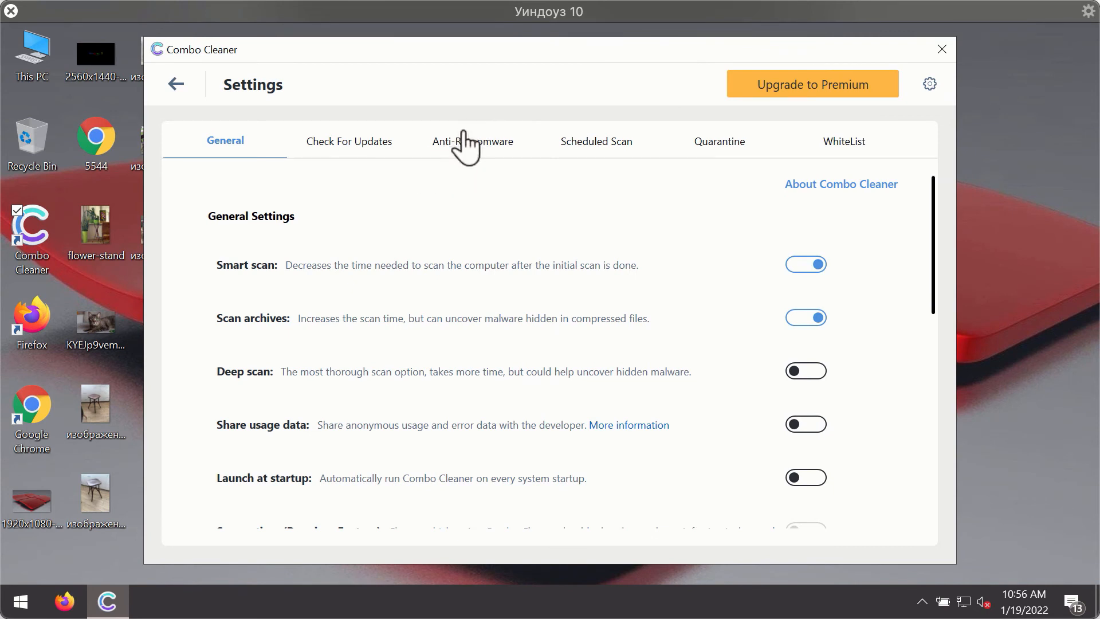
- View Anti-Ransomware settings, return to the scan, and confirm cancelling it
left_click(472, 141)
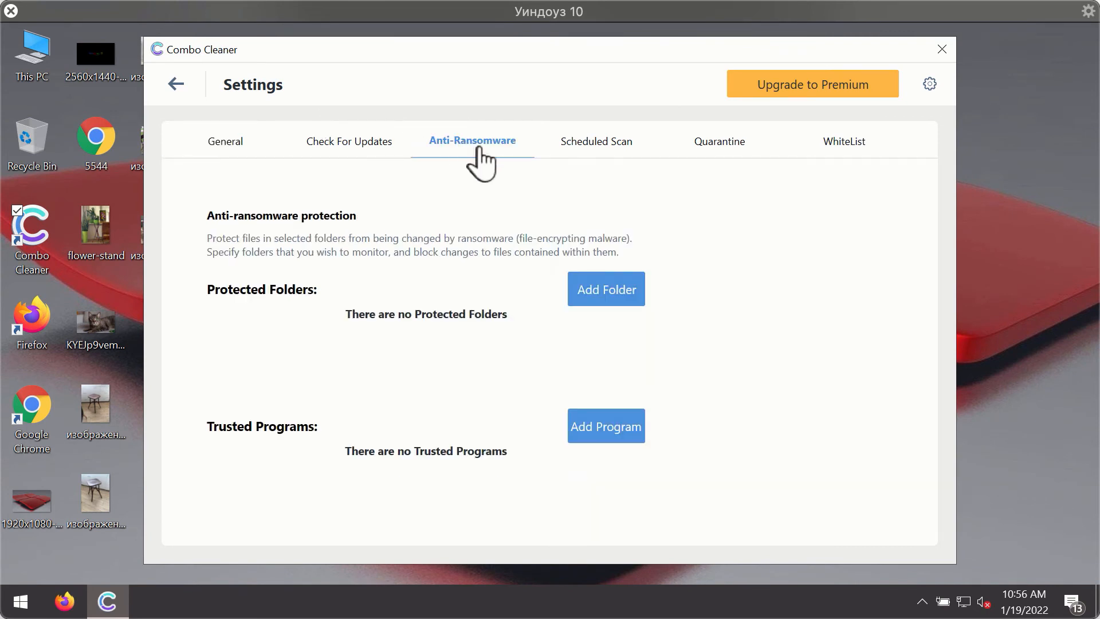
mouse_move(463, 151)
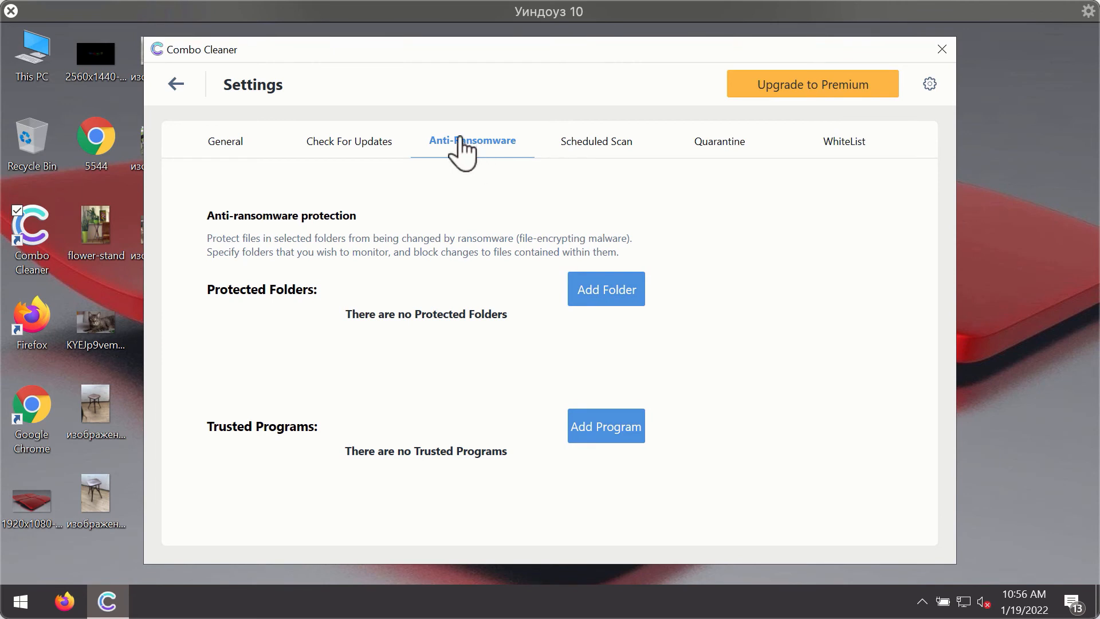
mouse_move(457, 154)
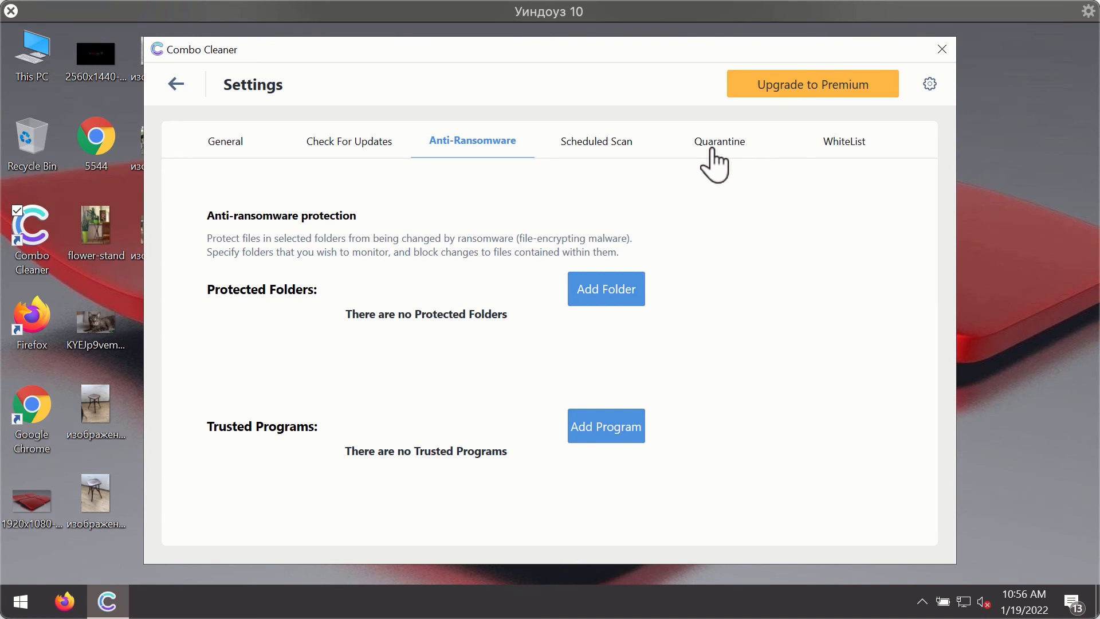
mouse_move(621, 109)
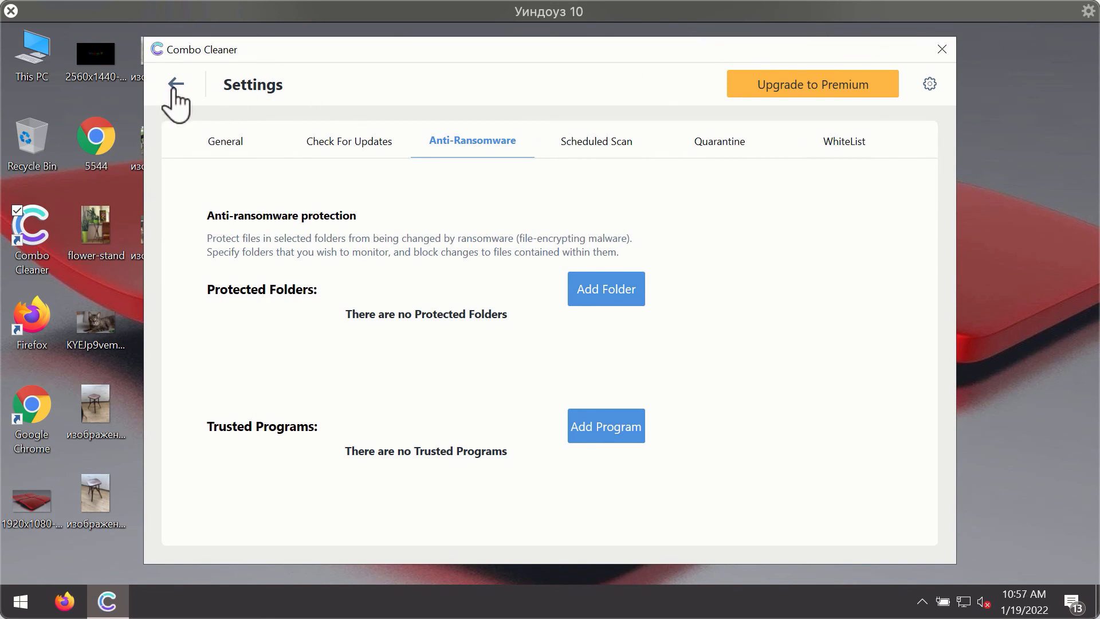
left_click(175, 84)
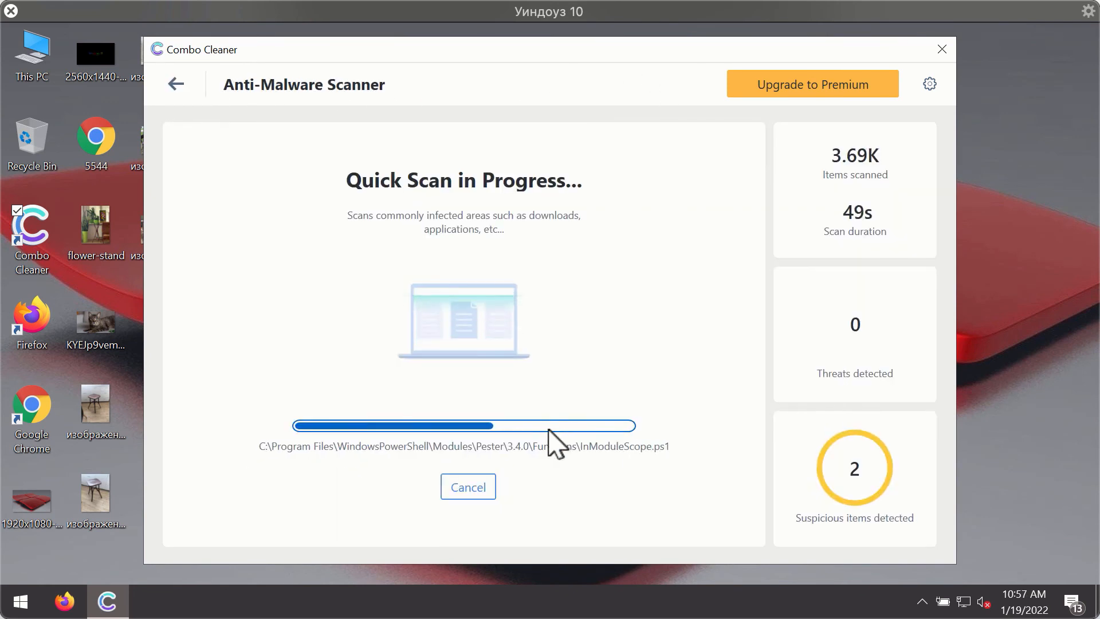
left_click(469, 487)
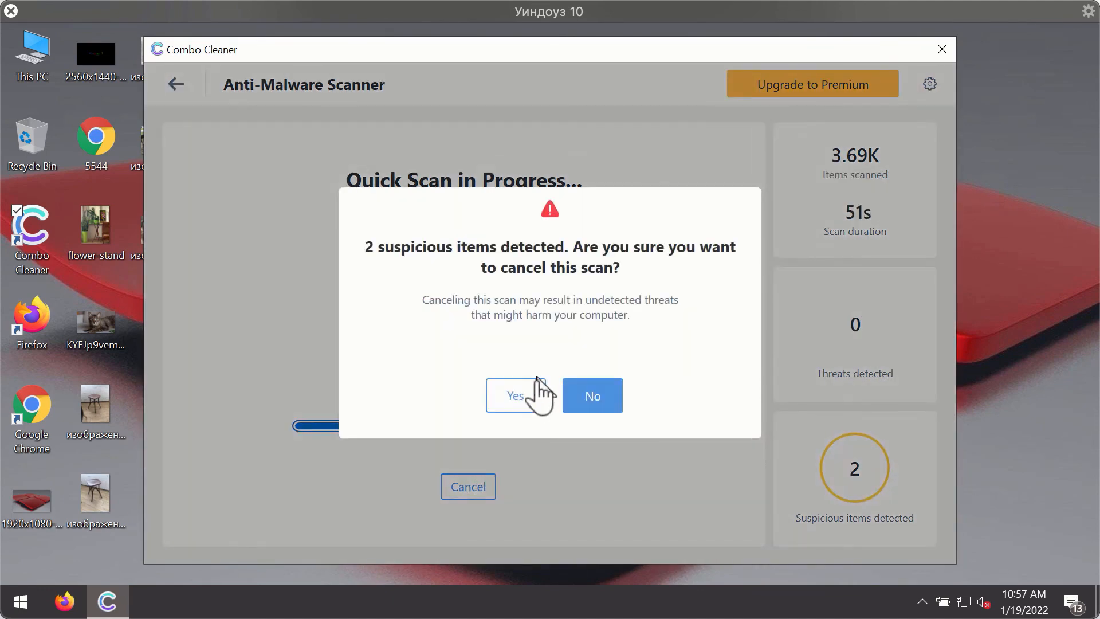
left_click(514, 395)
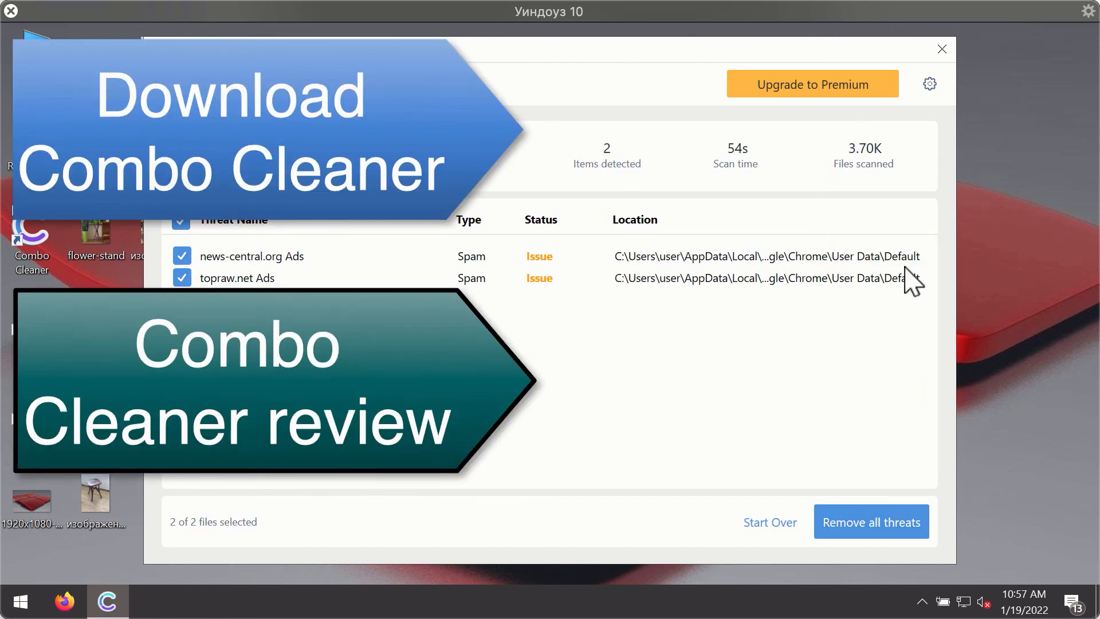
mouse_move(821, 288)
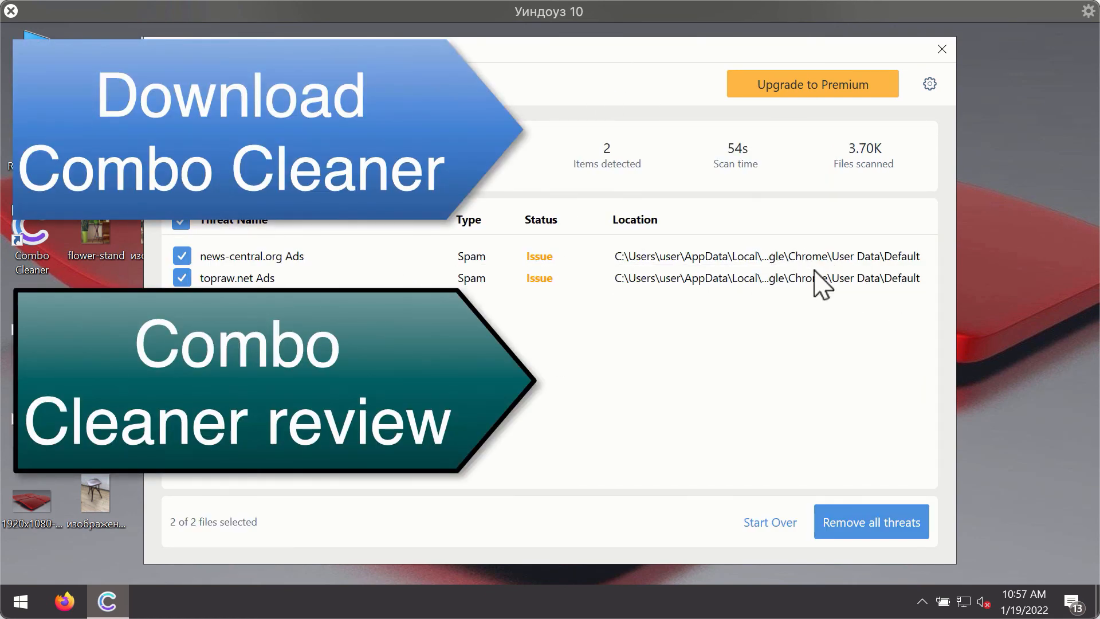
mouse_move(898, 263)
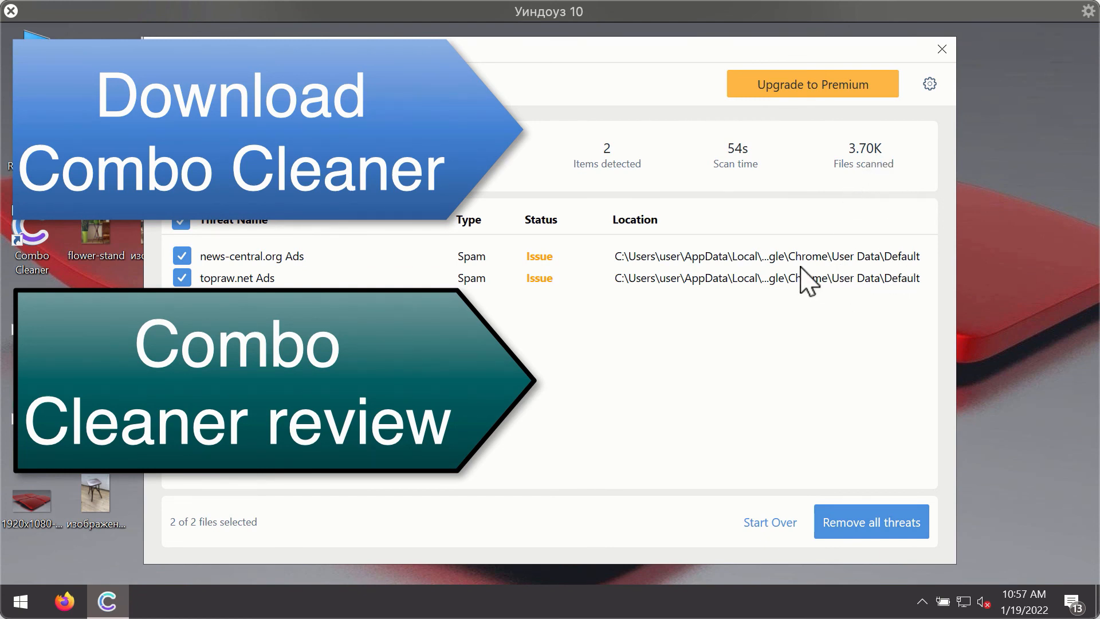
mouse_move(737, 267)
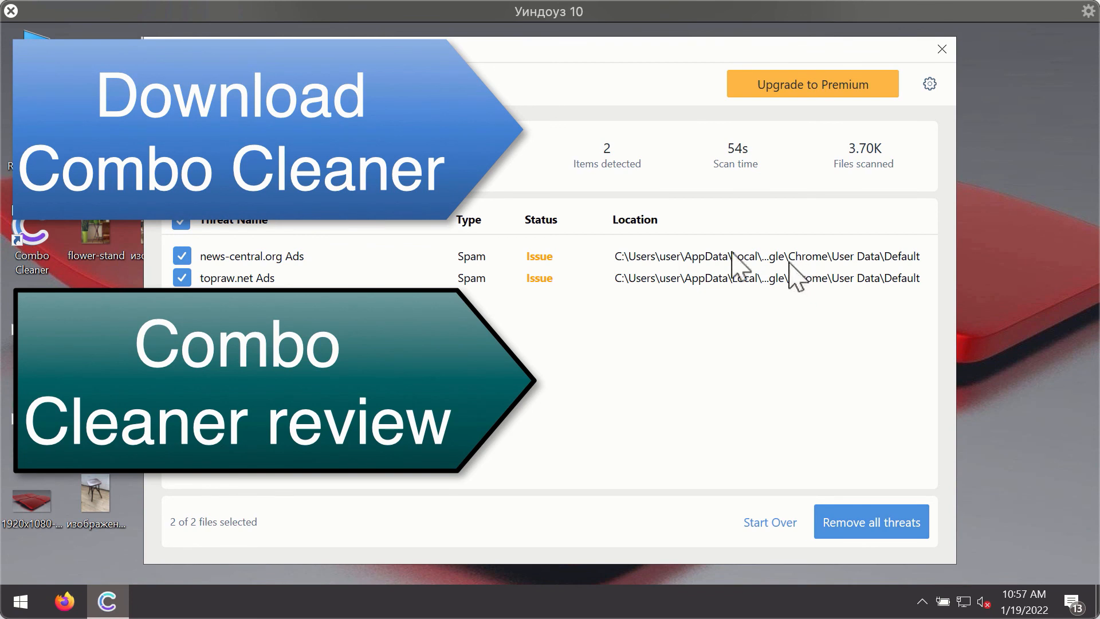
mouse_move(846, 265)
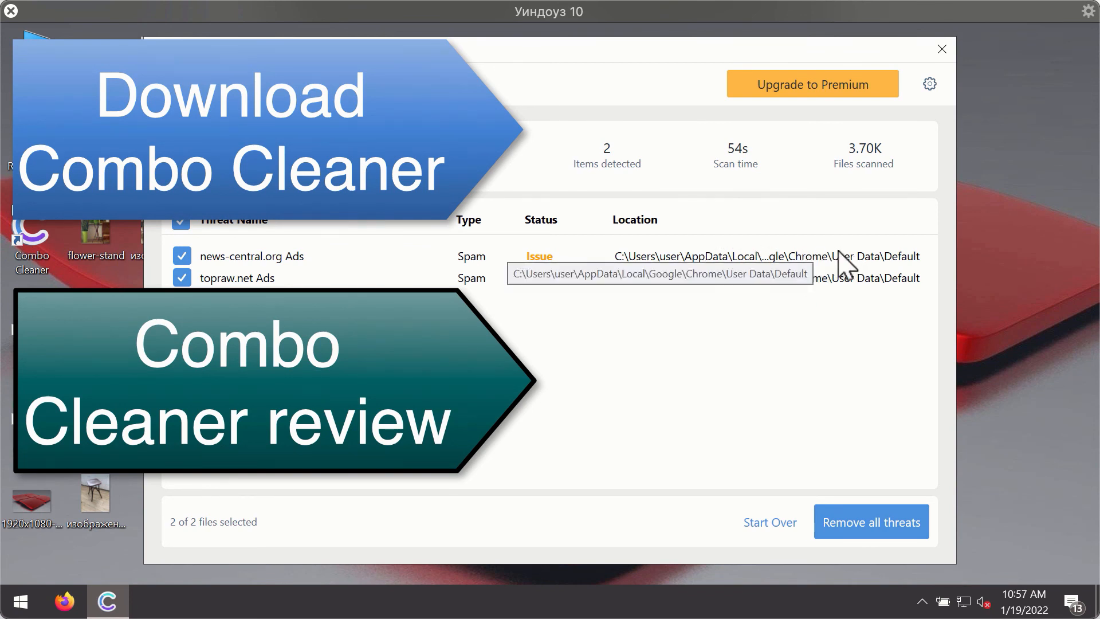